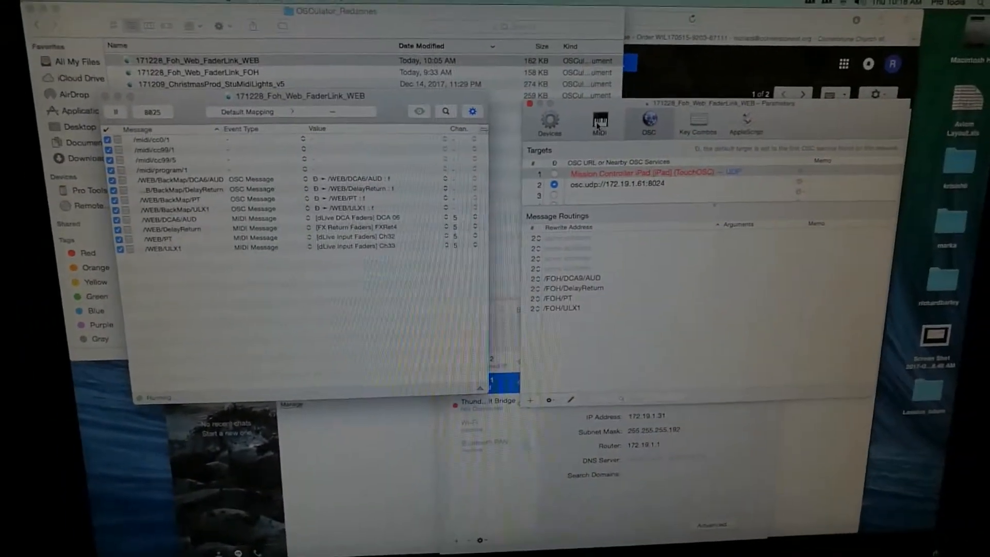
left_click(598, 122)
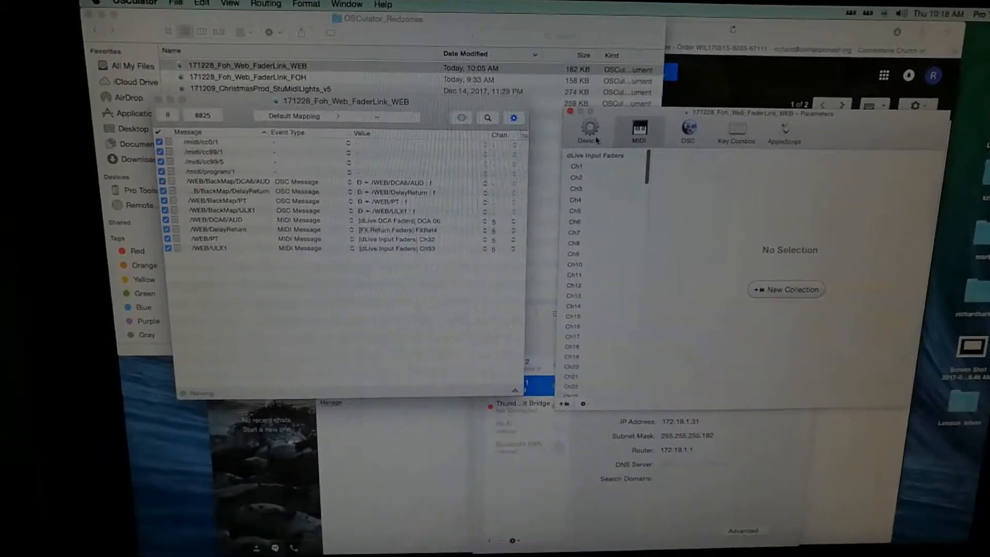
left_click(639, 132)
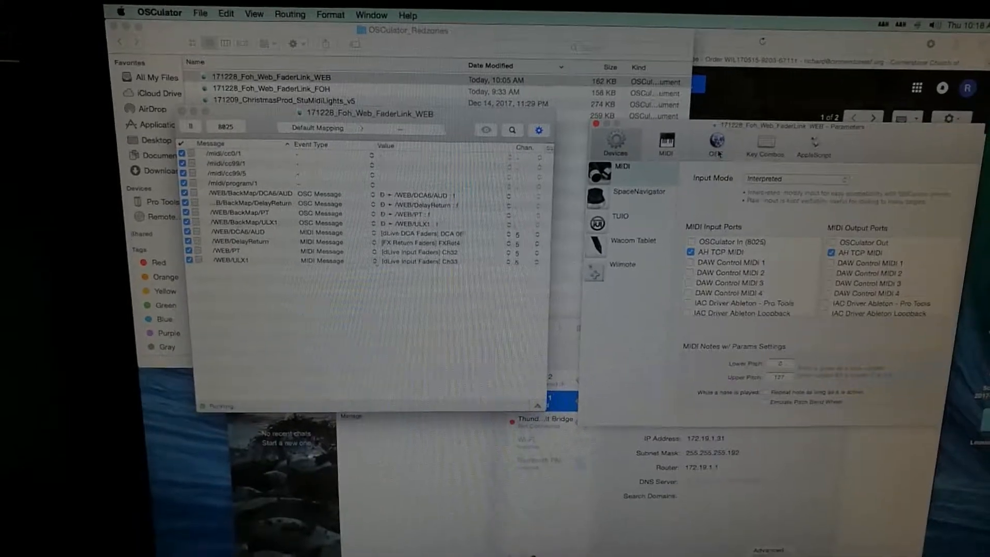
left_click(715, 139)
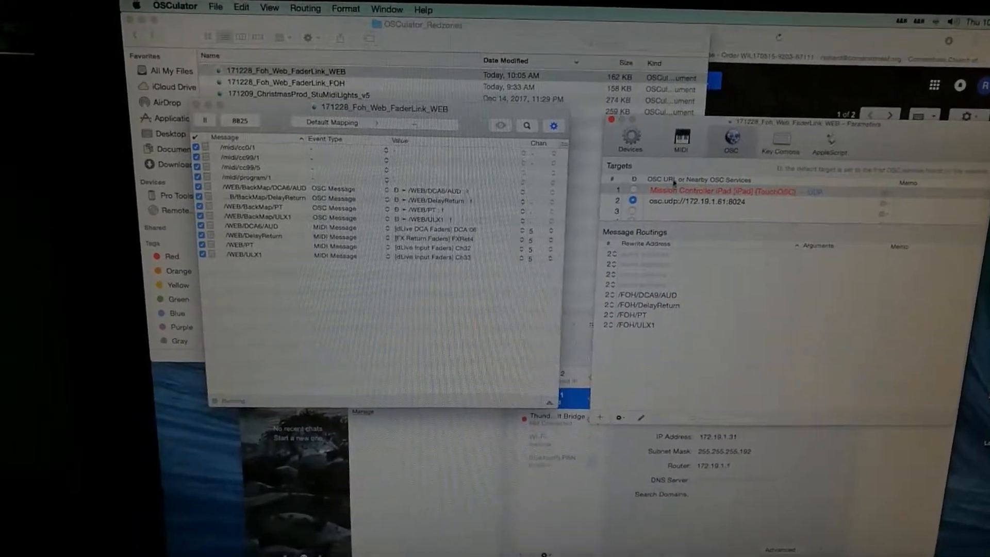
left_click(681, 140)
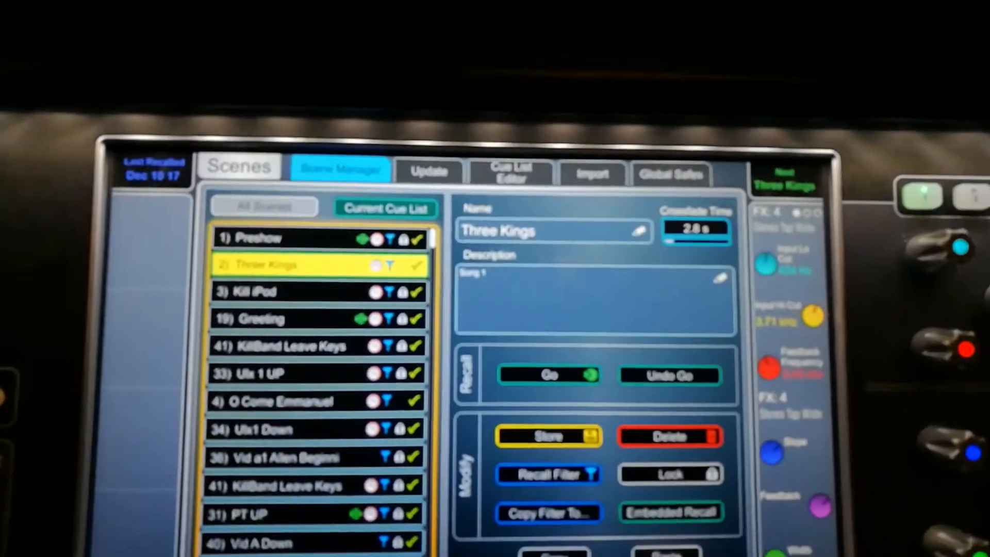
left_click(669, 511)
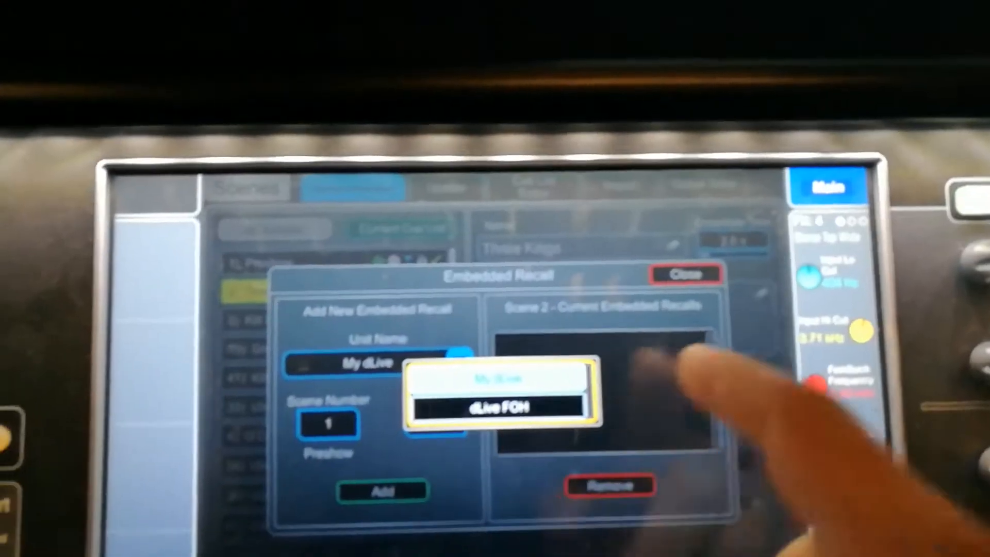
left_click(685, 274)
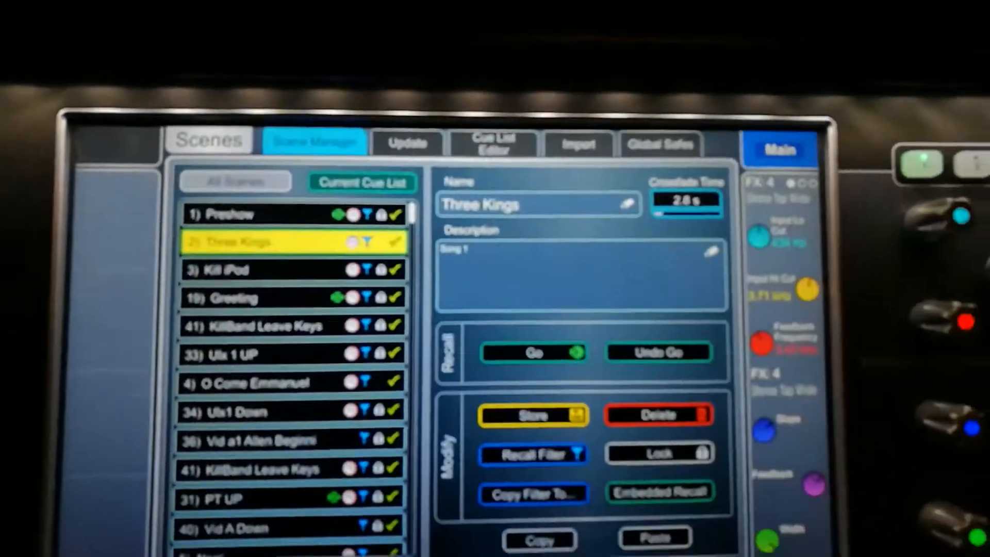